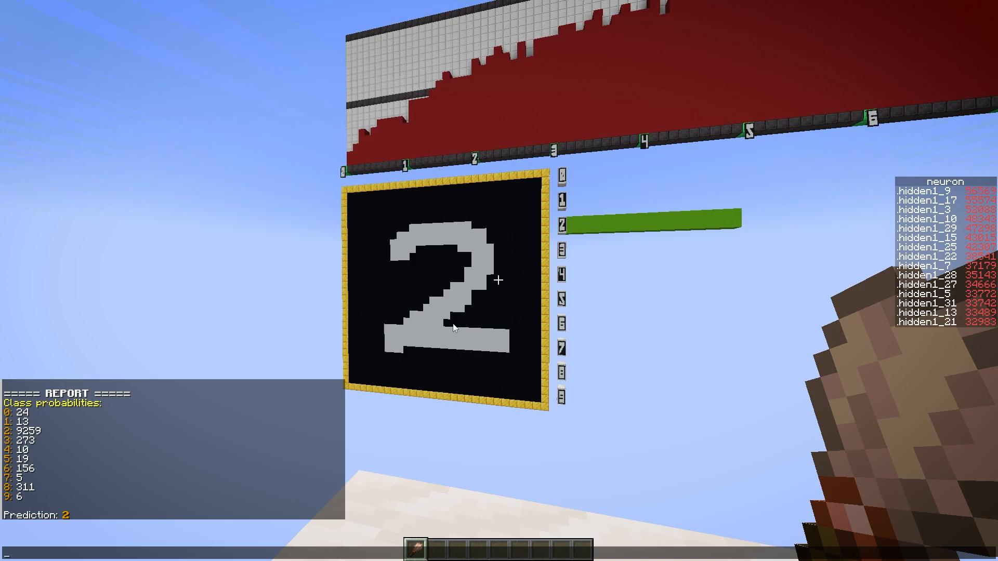
mouse_move(498, 281)
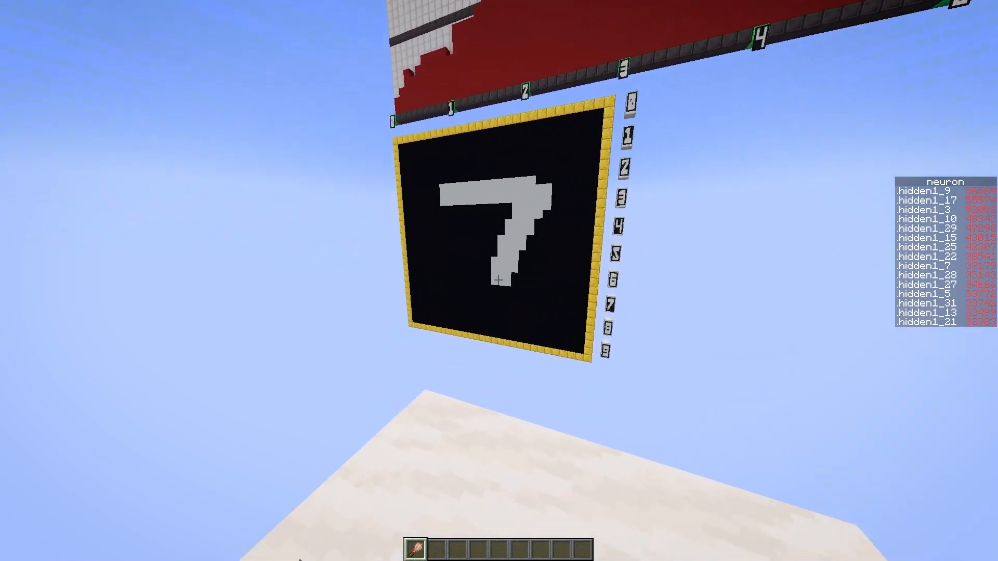
mouse_move(499, 280)
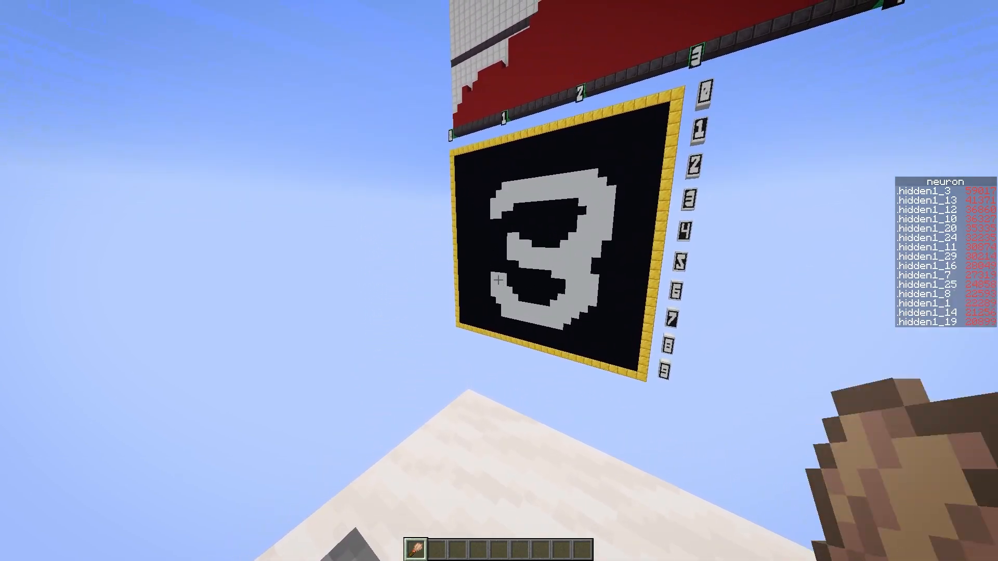
mouse_move(499, 280)
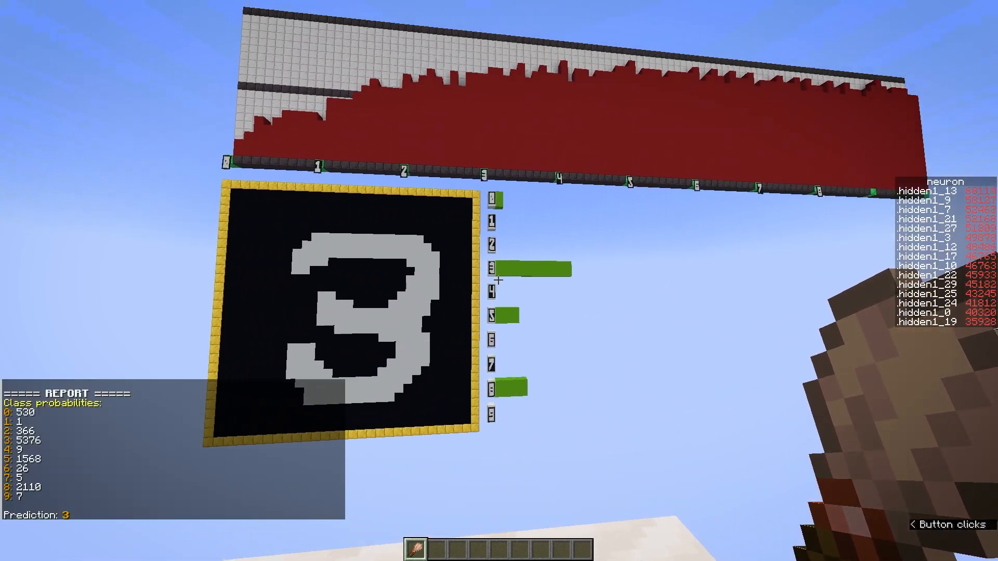
mouse_move(499, 281)
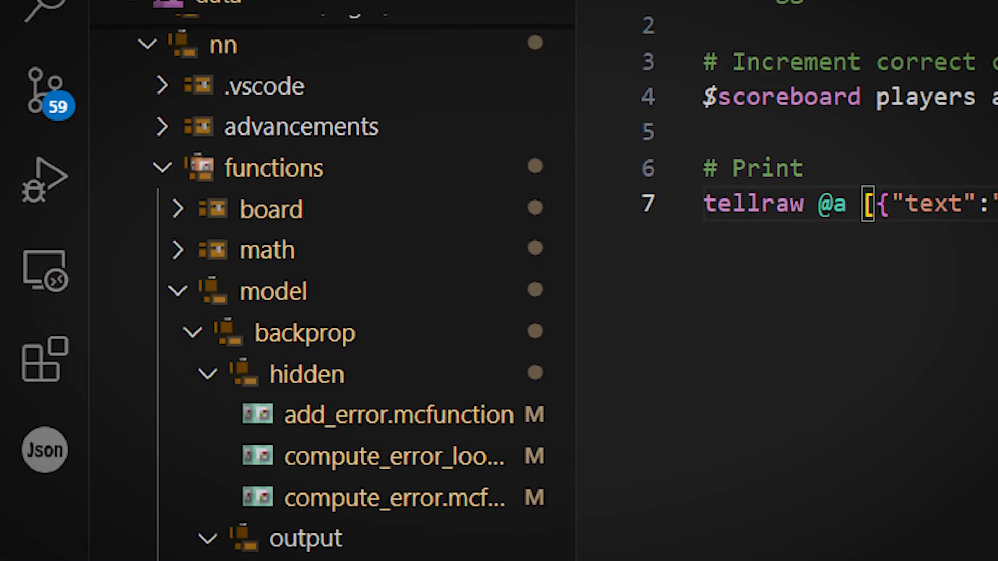
Scroll the nn datapack file tree to the model > backprop > hidden function files.
scroll("down", 3)
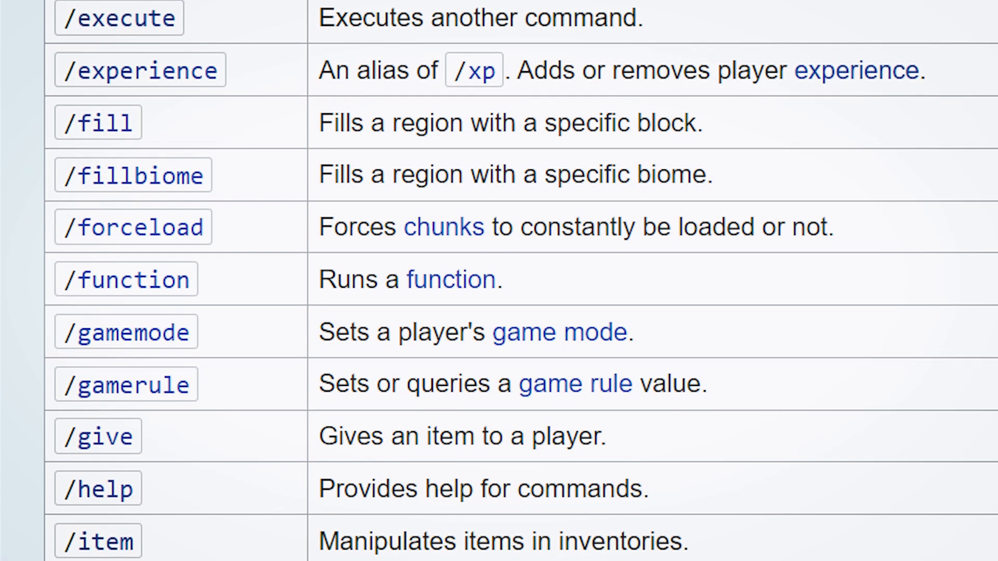
Scroll the Minecraft Wiki commands table down to the /gamemode row.
scroll("down", 3)
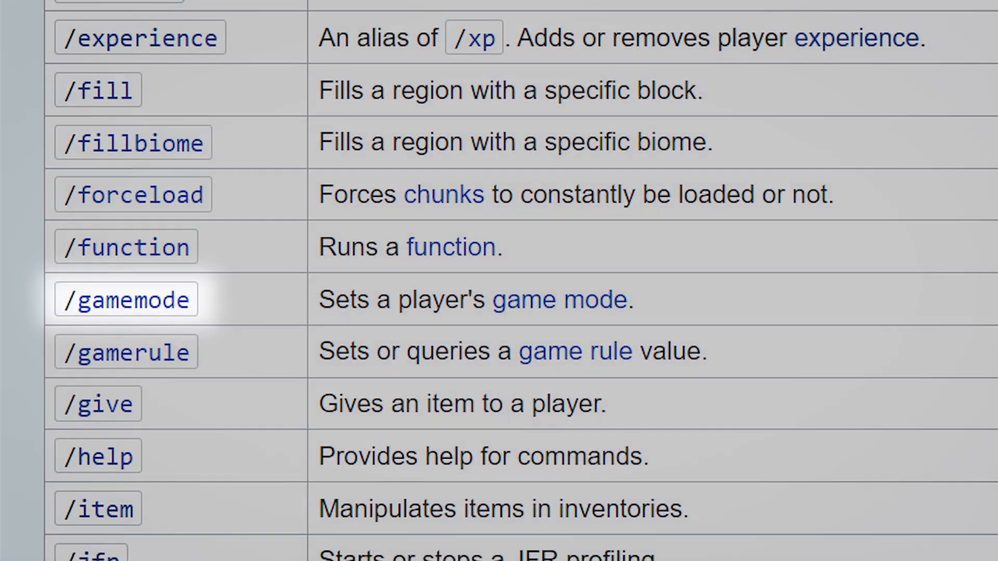
scroll("down", 3)
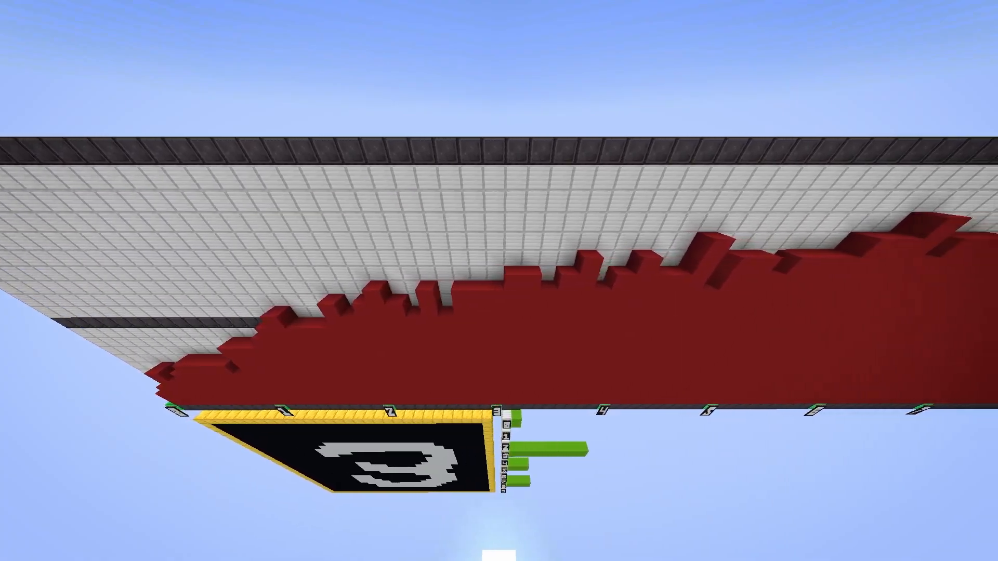
mouse_move(499, 281)
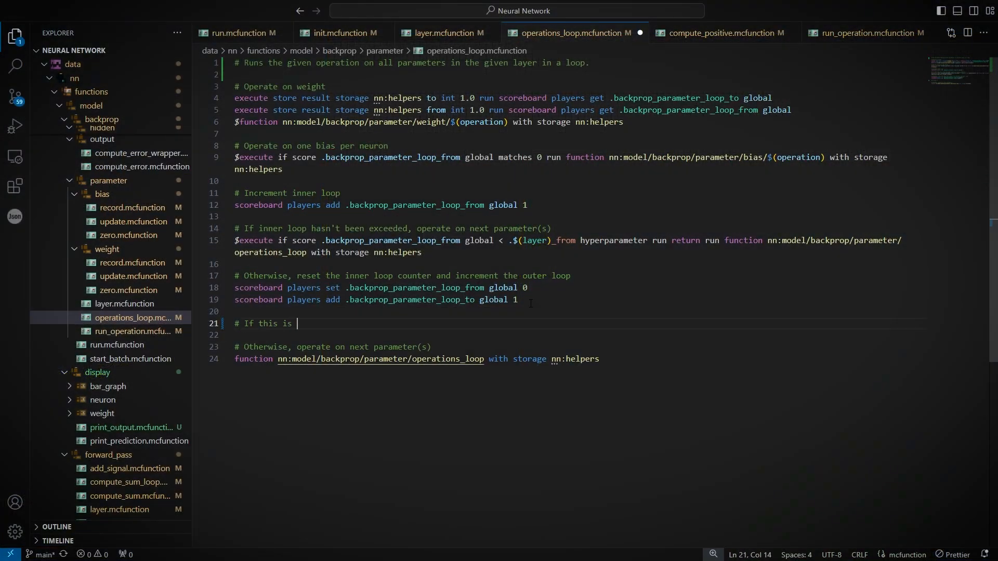
Place the cursor on line 21 of operations_loop.mcfunction for a new '# If this is' comment.
left_click(719, 32)
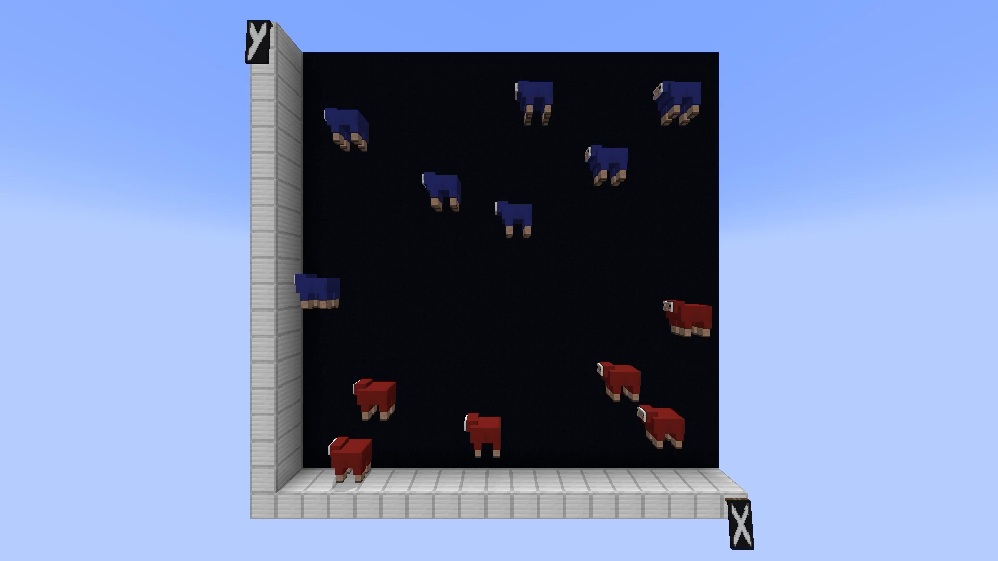
Draw a two-part white line across the plot separating blue sheep from red sheep.
left_click_drag(300, 363, 470, 311)
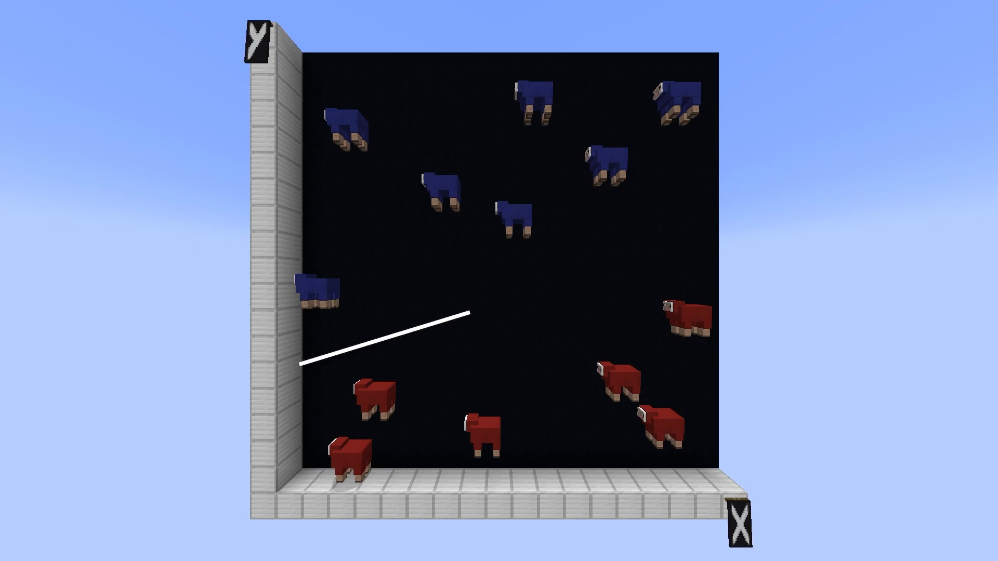
left_click_drag(465, 315, 725, 238)
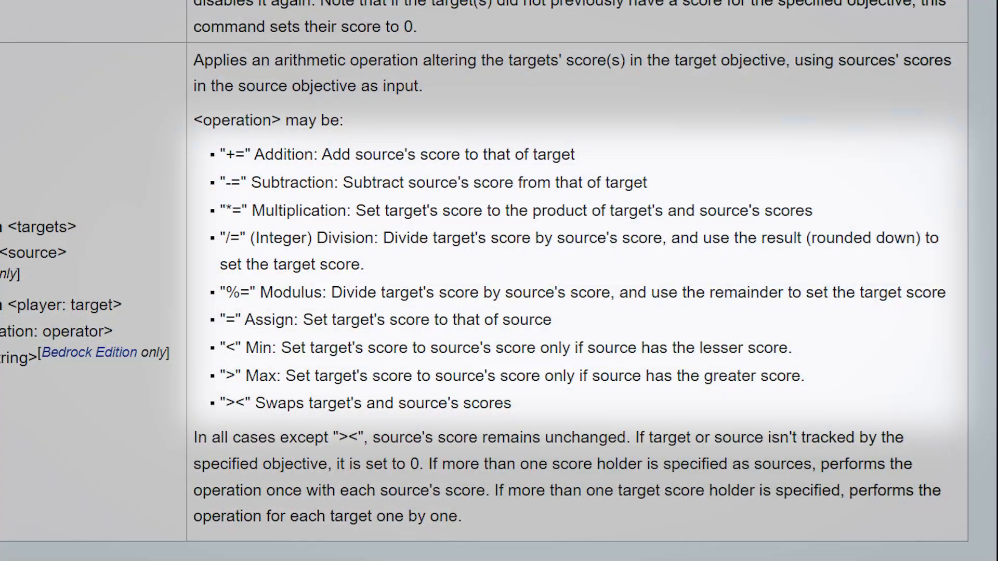
Scroll the /scoreboard wiki page to the 'players operation' operator list.
scroll("down", 3)
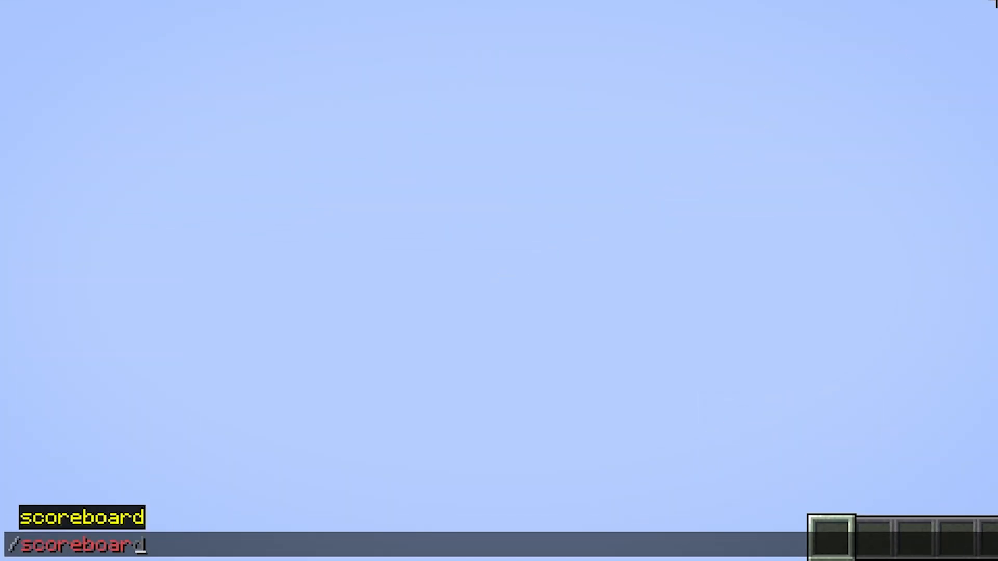
type("players set ajpofiejpaiofaje bias")
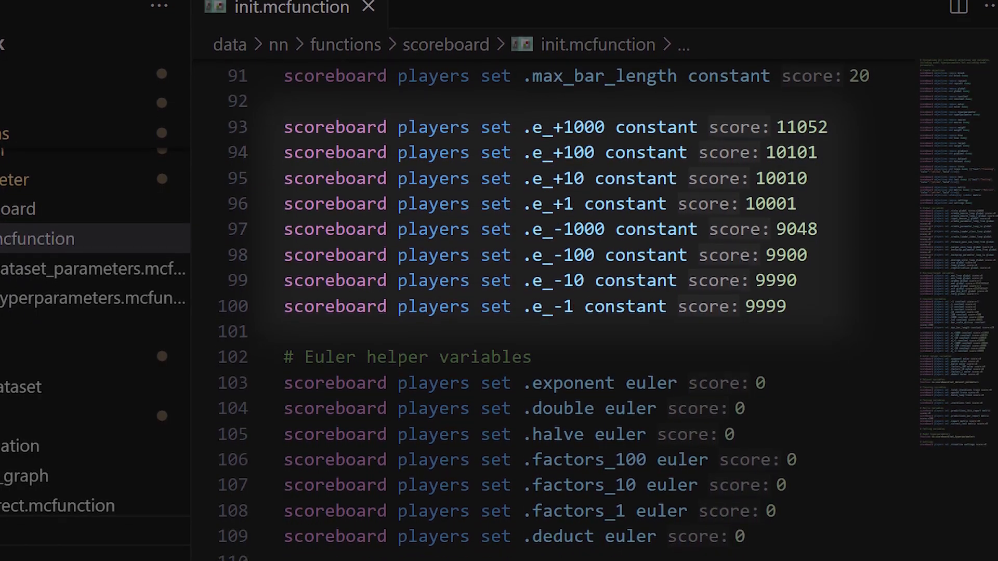
Scroll init.mcfunction down to the e_ constants and Euler helper variables.
scroll("down", 3)
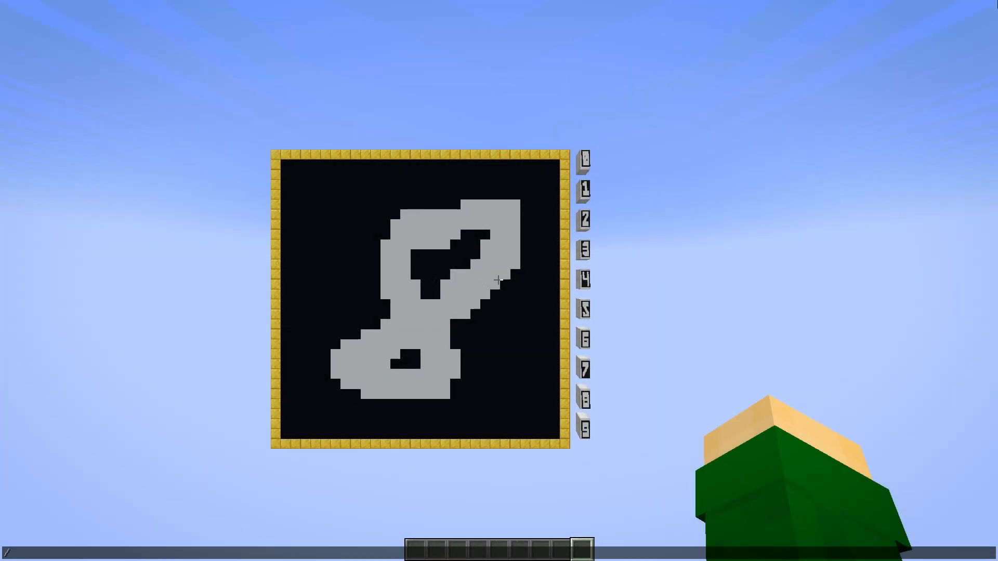
Run the network's prediction /function command in chat on the drawn 8.
type("/function")
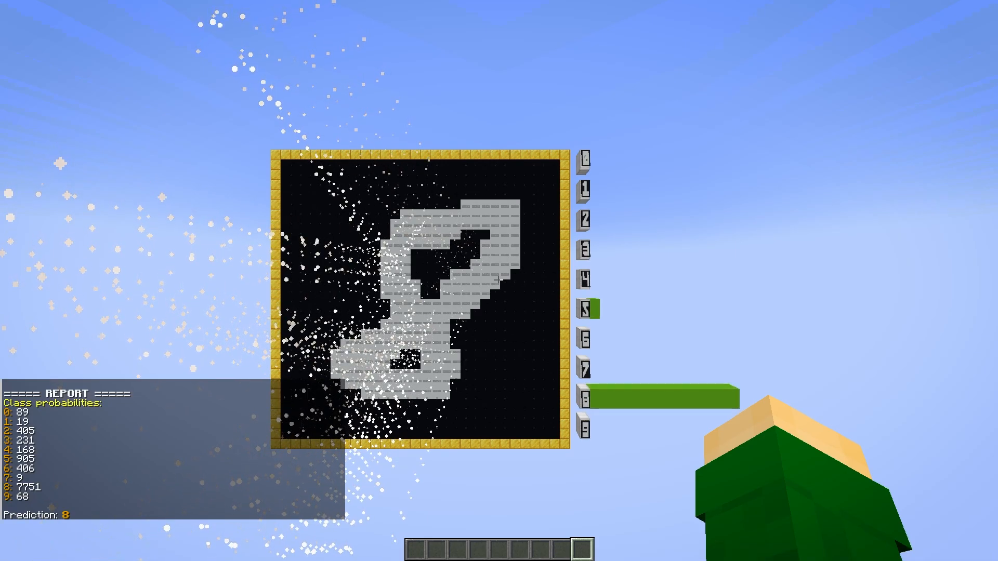
mouse_move(496, 280)
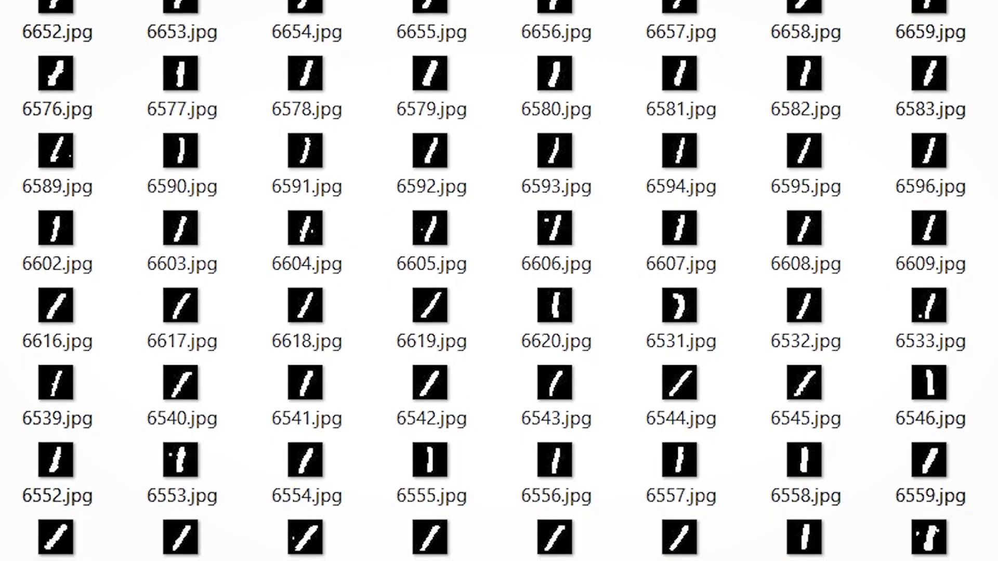
Scroll the File Explorer thumbnails to the handwritten-1 images numbered around 6565–6572.
scroll("down", 3)
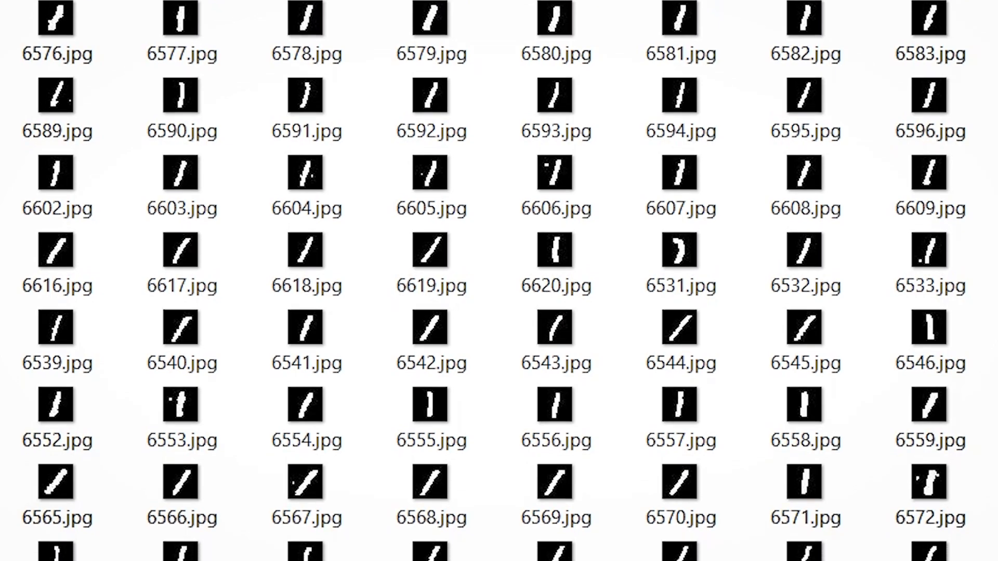